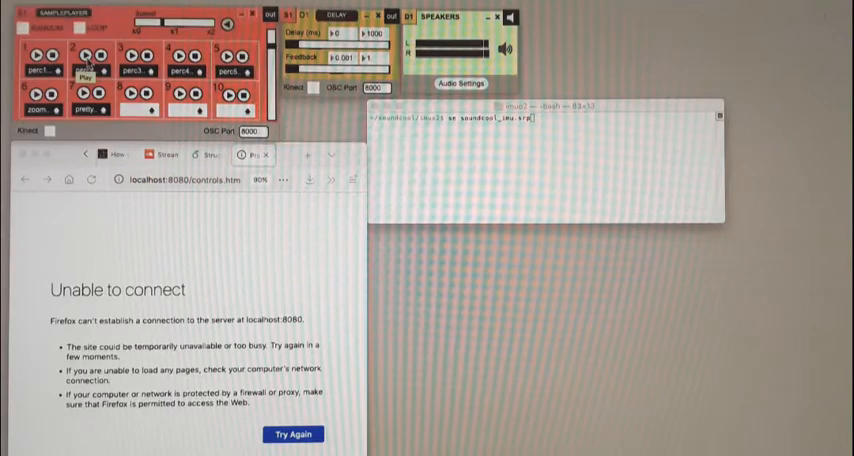
# Run the O2 mapping script in Terminal and reload the Controls page in Firefox
pyautogui.click(96, 90)
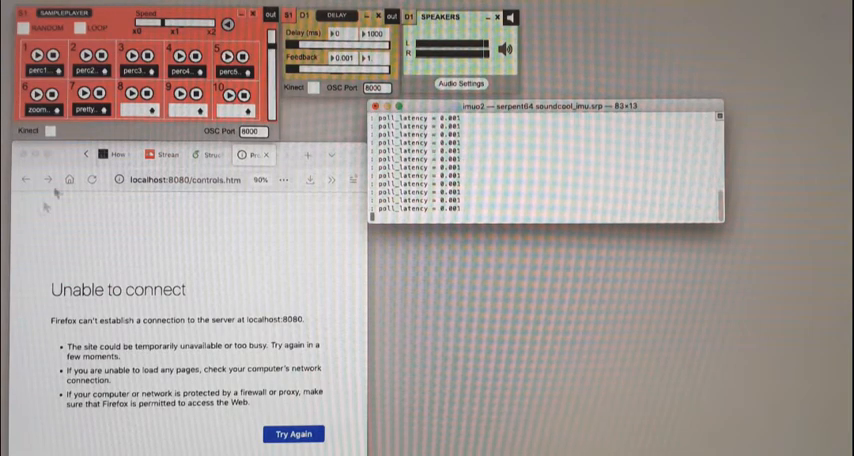
pyautogui.click(292, 434)
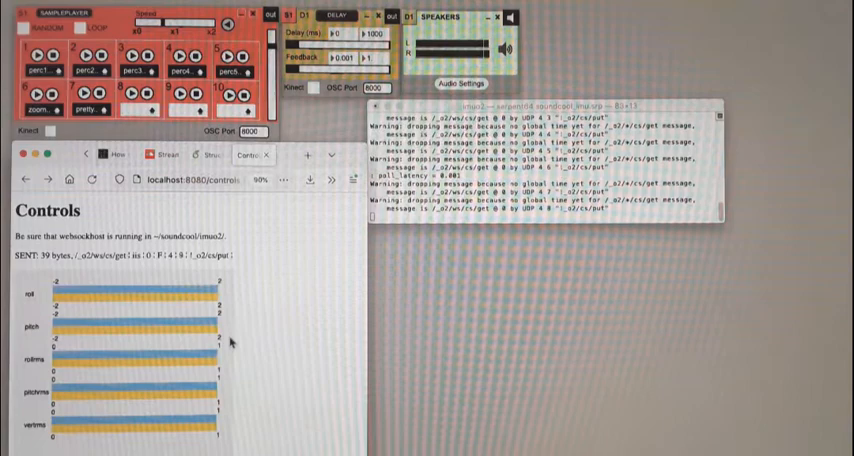